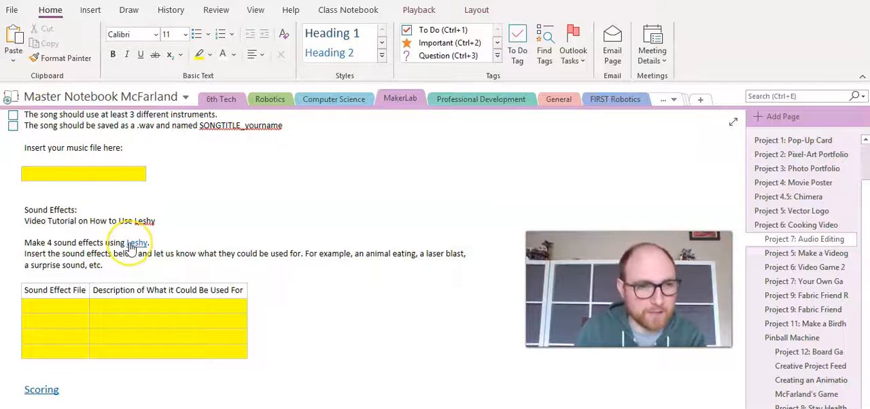
Step: Follow the 'Leshy' link in OneNote's Sound Effects section to open leshylabs.com SFMaker
{"action": "left_click", "coordinate": [138, 243]}
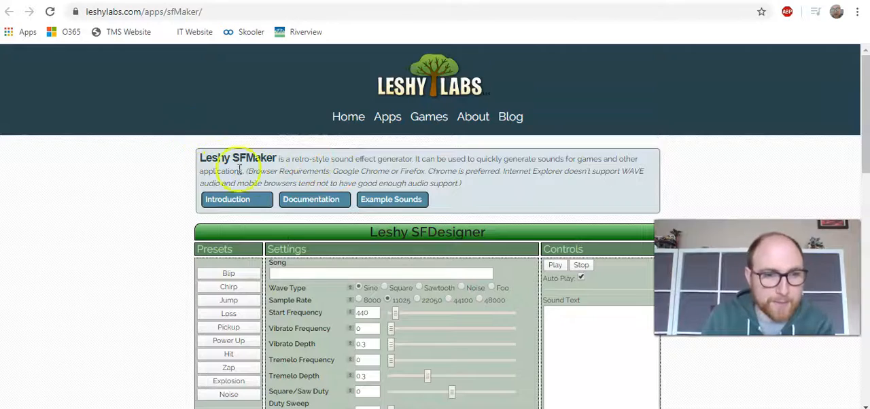
{"action": "scroll", "scroll_direction": "down", "scroll_amount": 3}
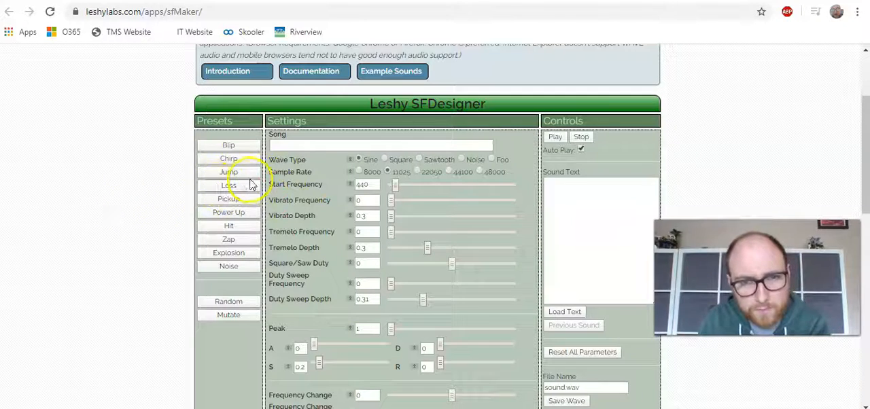
{"action": "scroll", "scroll_direction": "down", "scroll_amount": 3}
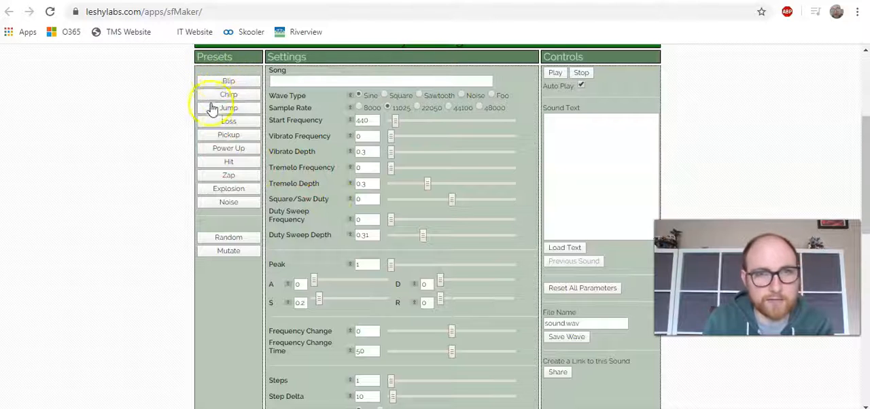
Step: Load Blip; set start frequency ~600, vibrato 126/108, tremolo frequency 83, tremolo depth near max
{"action": "left_click", "coordinate": [228, 80]}
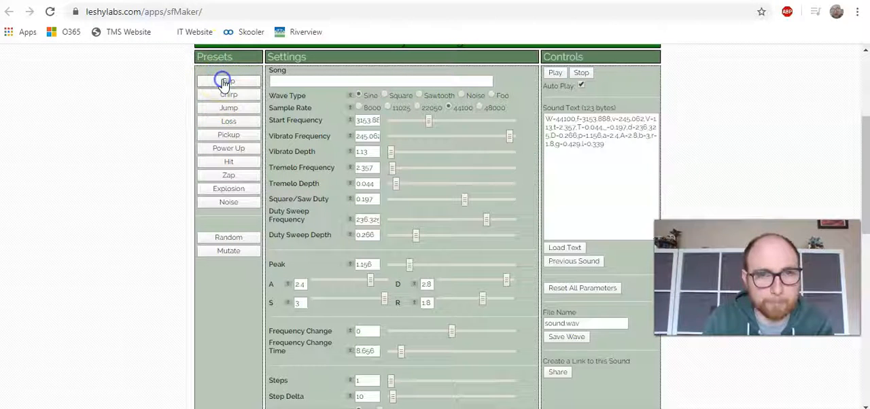
{"action": "left_click", "coordinate": [228, 82]}
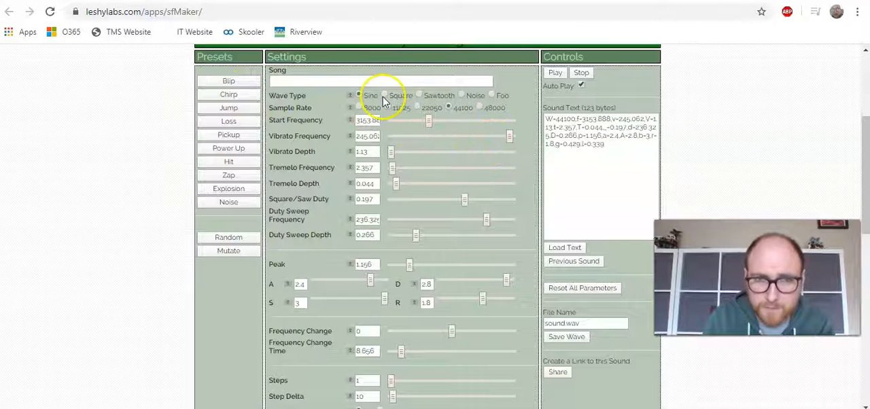
{"action": "mouse_move", "coordinate": [475, 150]}
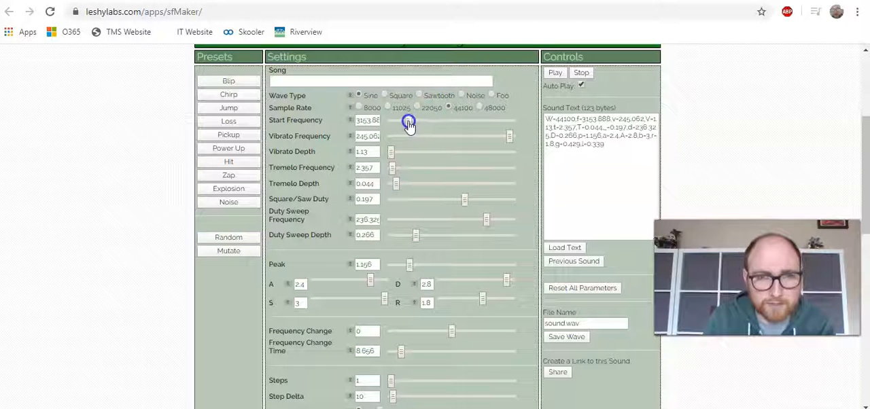
{"action": "left_click_drag", "start_coordinate": [408, 123], "coordinate": [398, 123]}
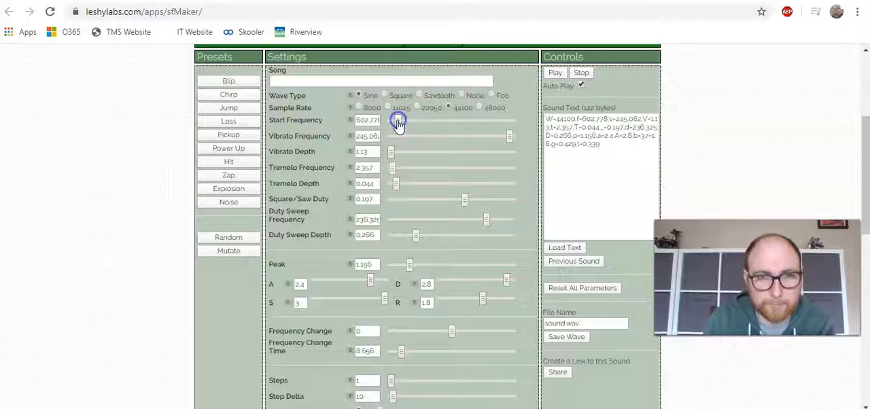
{"action": "mouse_move", "coordinate": [496, 146]}
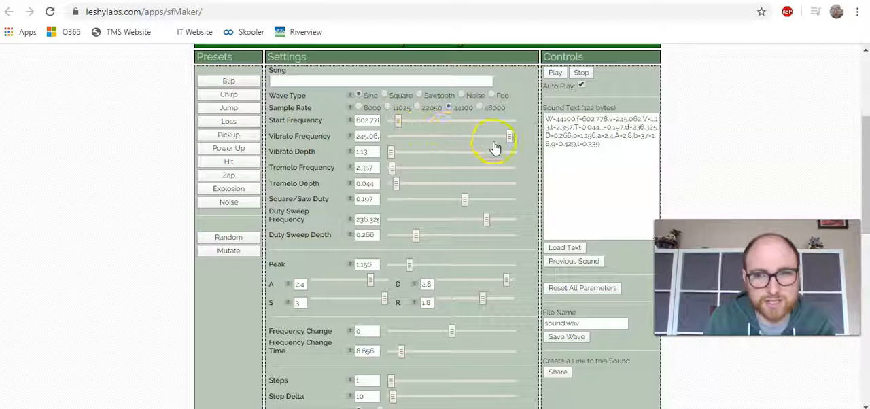
{"action": "left_click_drag", "start_coordinate": [510, 136], "coordinate": [453, 136]}
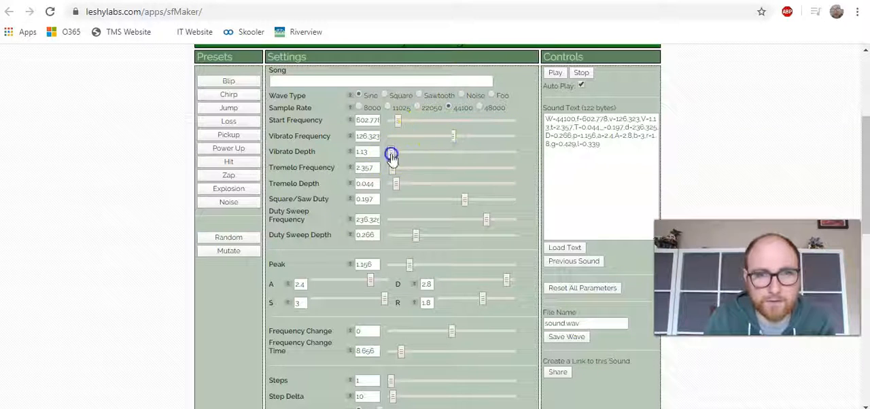
{"action": "left_click_drag", "start_coordinate": [391, 151], "coordinate": [405, 152]}
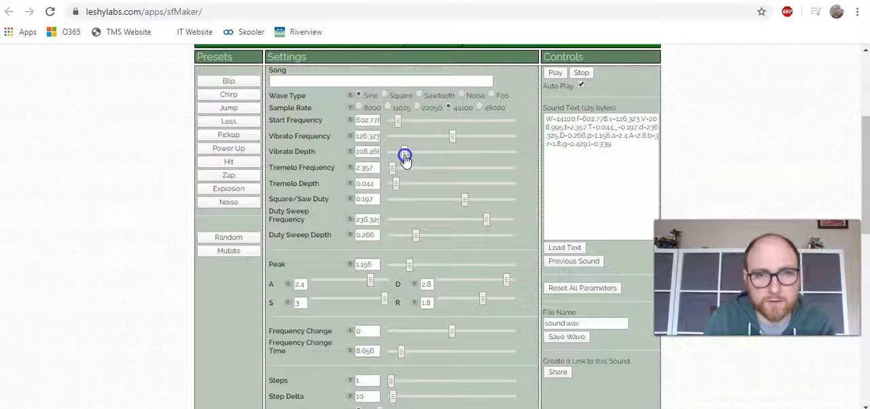
{"action": "left_click_drag", "start_coordinate": [405, 167], "coordinate": [431, 169]}
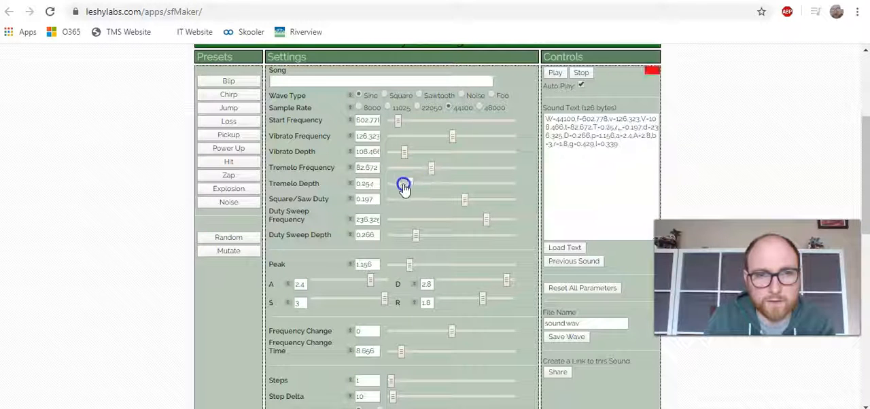
{"action": "left_click_drag", "start_coordinate": [405, 184], "coordinate": [500, 183]}
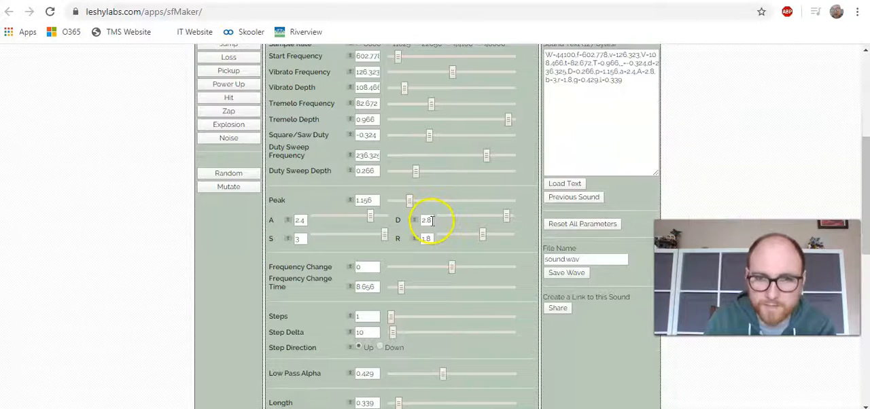
Step: Set length to about 1.7, volume to about 0.2, and frequency change time to 8.2
{"action": "scroll", "scroll_direction": "down", "scroll_amount": 3}
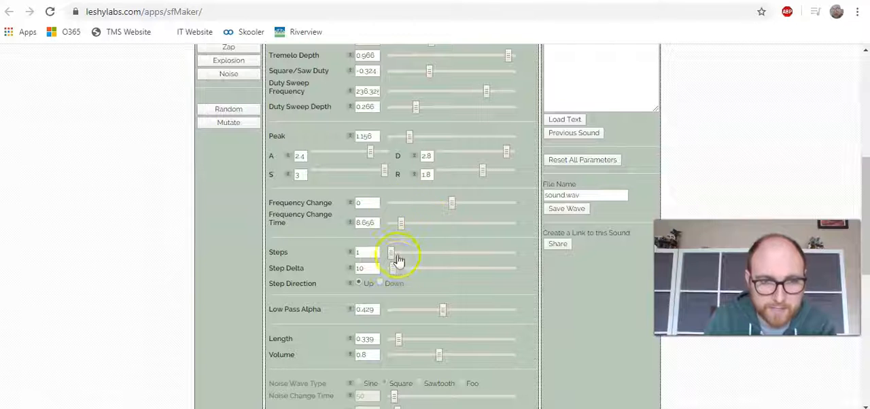
{"action": "scroll", "scroll_direction": "down", "scroll_amount": 3}
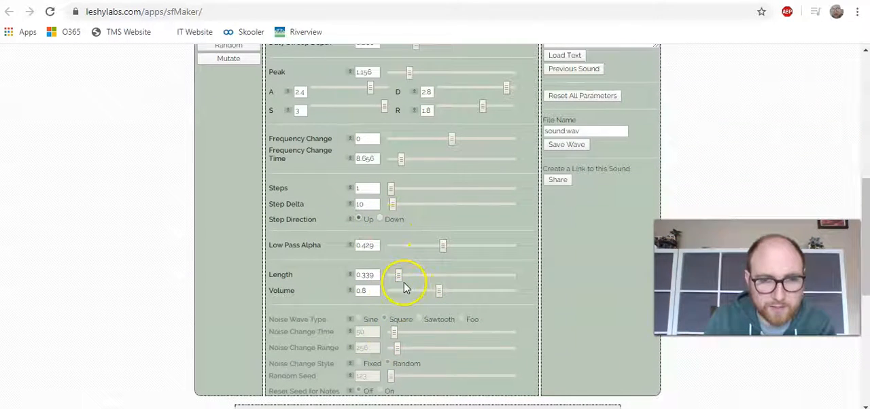
{"action": "left_click_drag", "start_coordinate": [398, 276], "coordinate": [434, 276]}
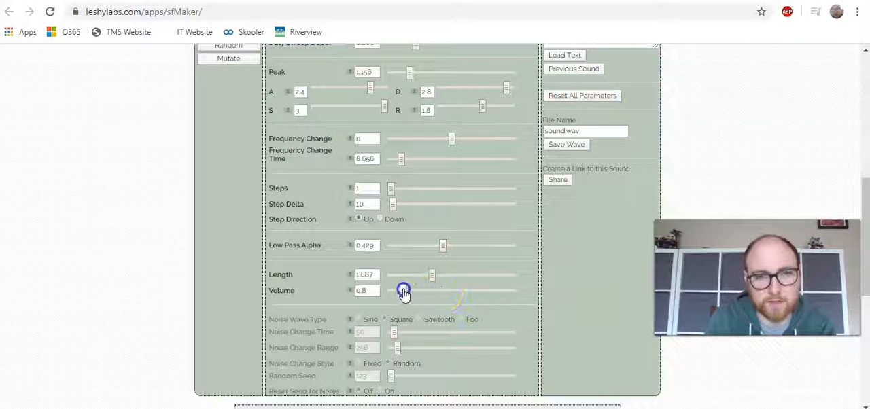
{"action": "left_click_drag", "start_coordinate": [404, 291], "coordinate": [405, 291]}
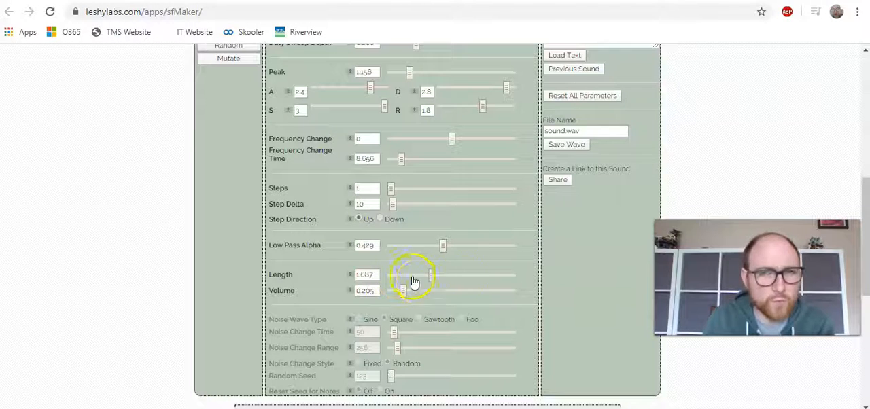
{"action": "scroll", "scroll_direction": "up", "scroll_amount": 3}
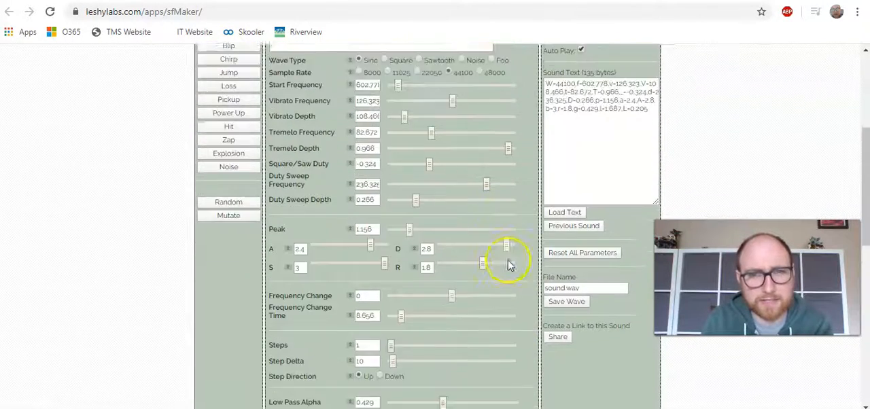
{"action": "scroll", "scroll_direction": "down", "scroll_amount": 3}
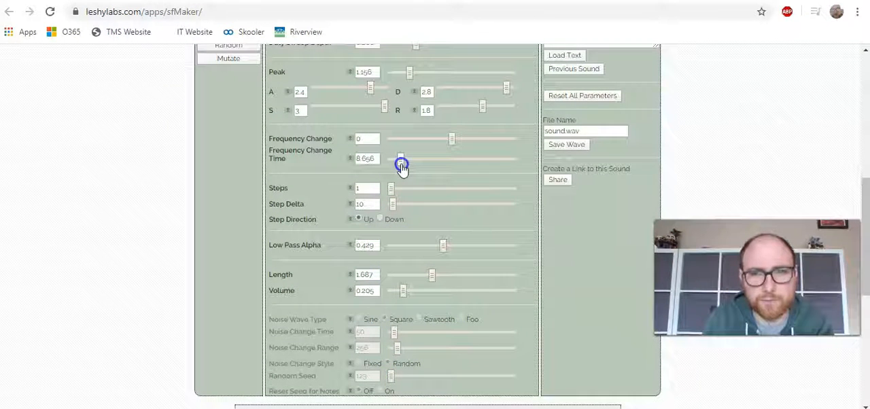
{"action": "left_click_drag", "start_coordinate": [401, 162], "coordinate": [401, 159]}
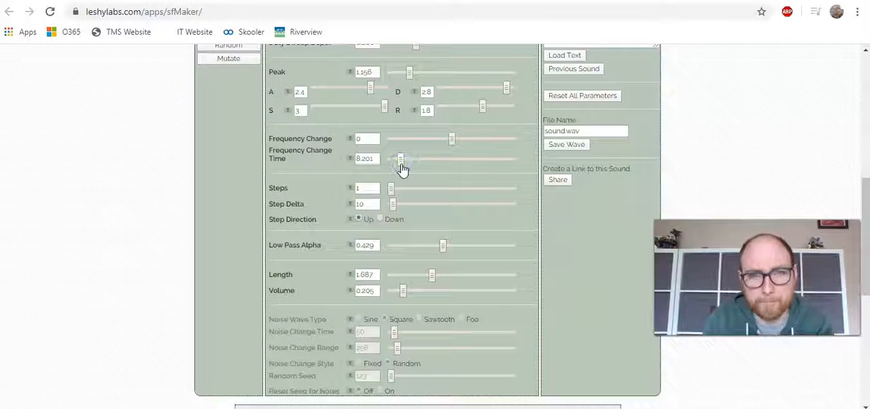
{"action": "left_click", "coordinate": [584, 130]}
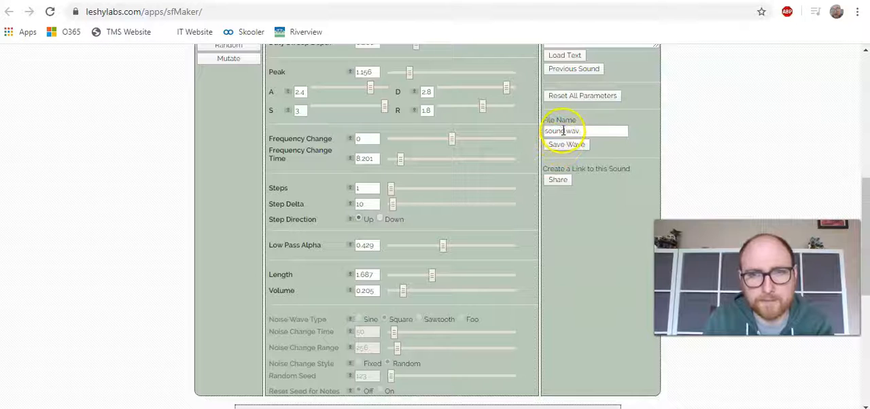
Step: Select the default file name, then go back to OneNote's first Sound Effect File cell
{"action": "double_click", "coordinate": [584, 130]}
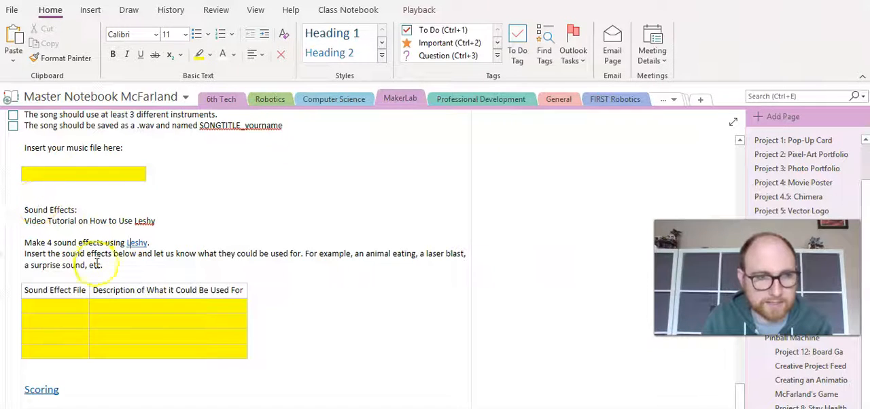
{"action": "left_click", "coordinate": [54, 305]}
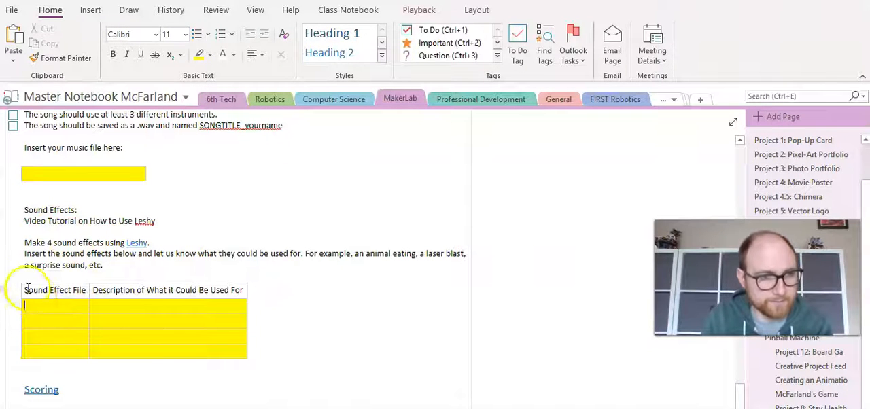